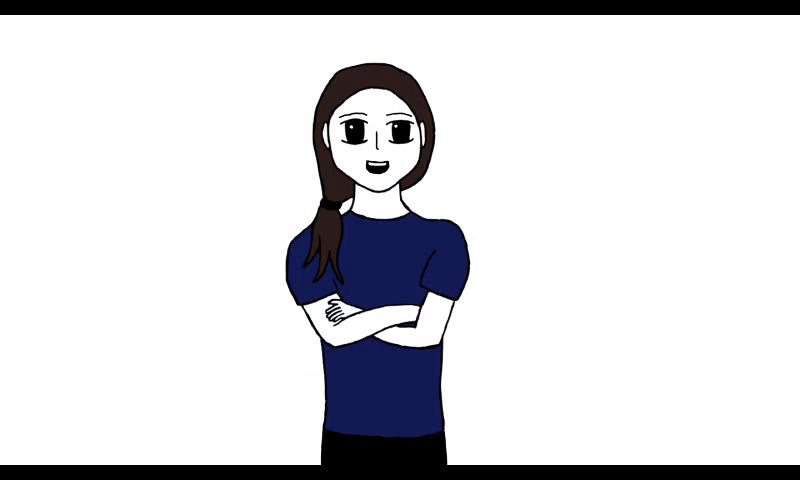
pyautogui.write('"thought"')
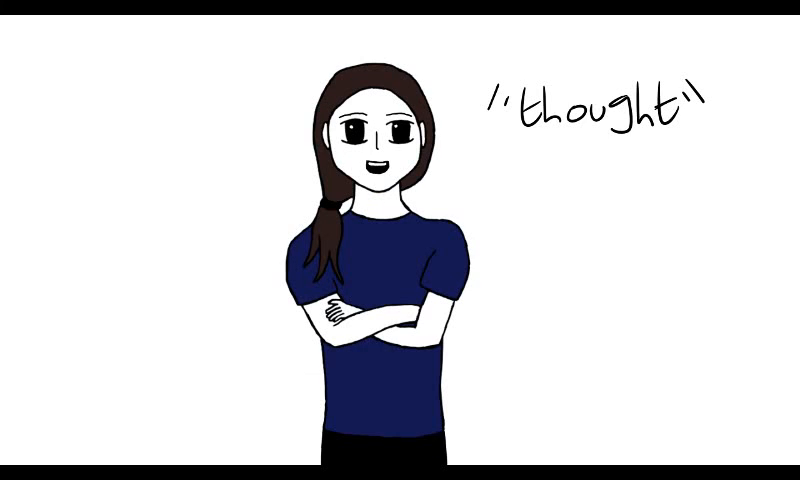